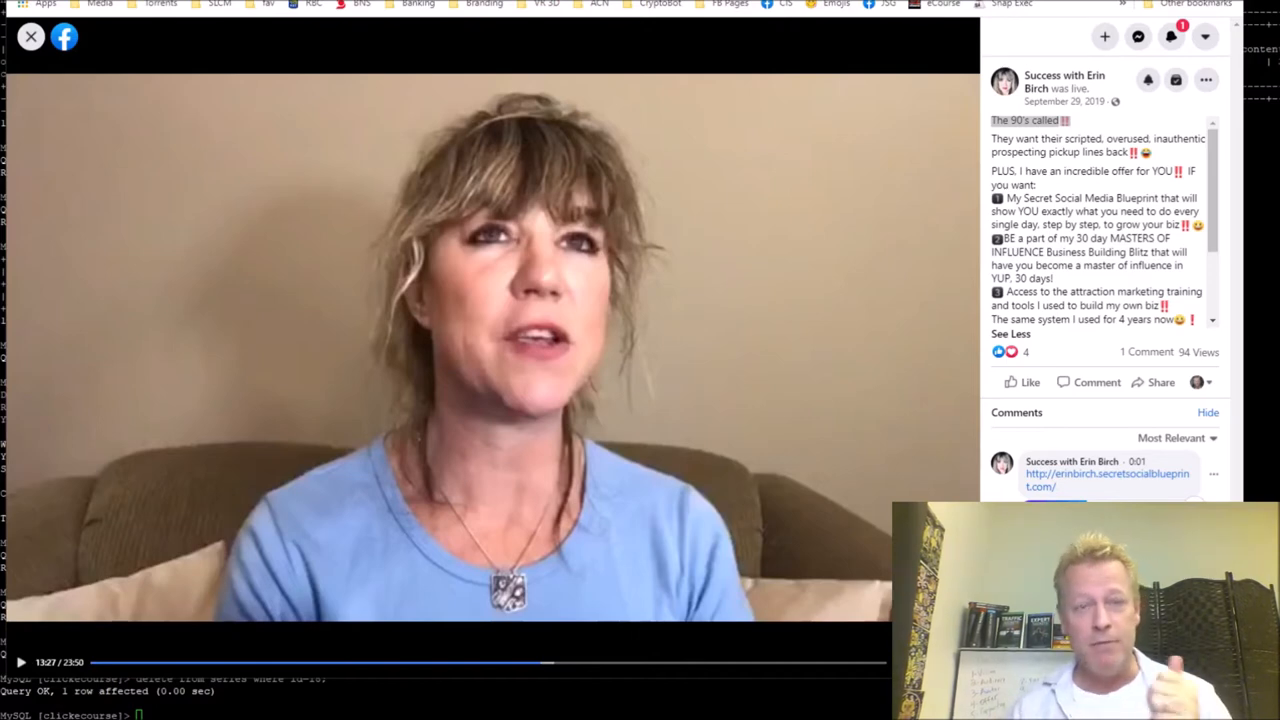
{"action": "mouse_move", "coordinate": [138, 48]}
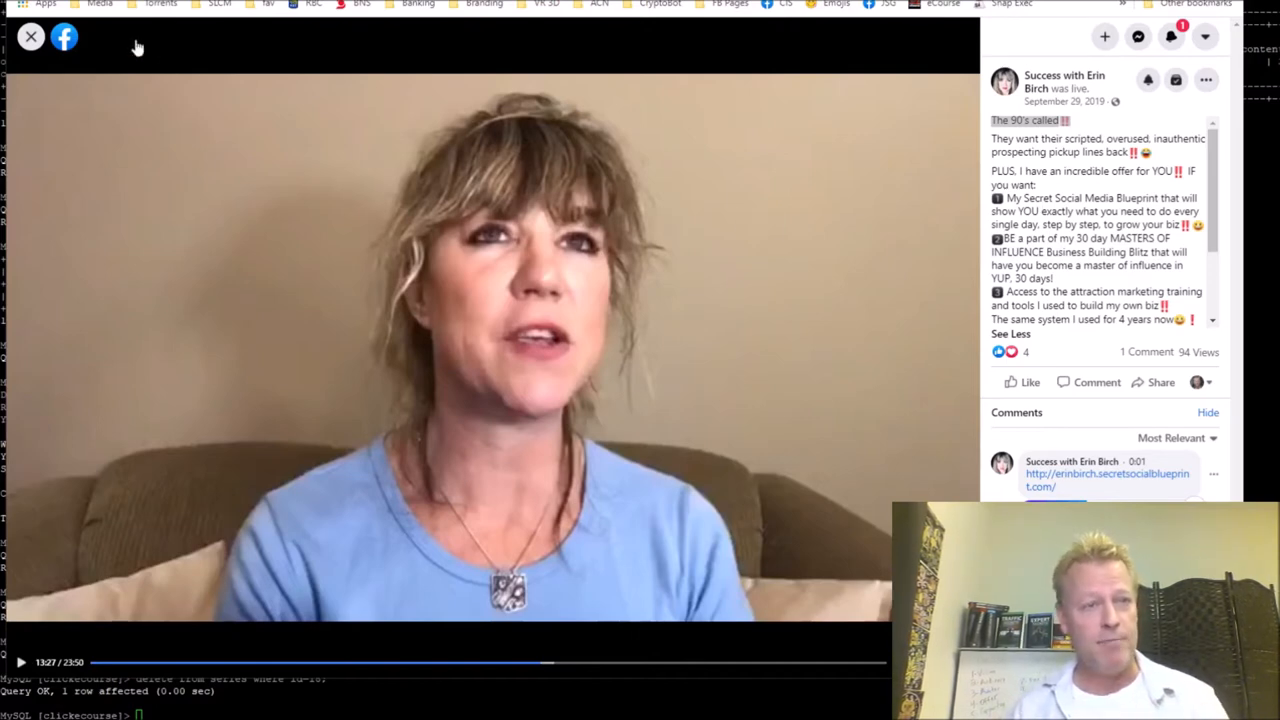
- Close the Success with Erin Birch live video in Facebook
{"action": "left_click", "coordinate": [30, 36]}
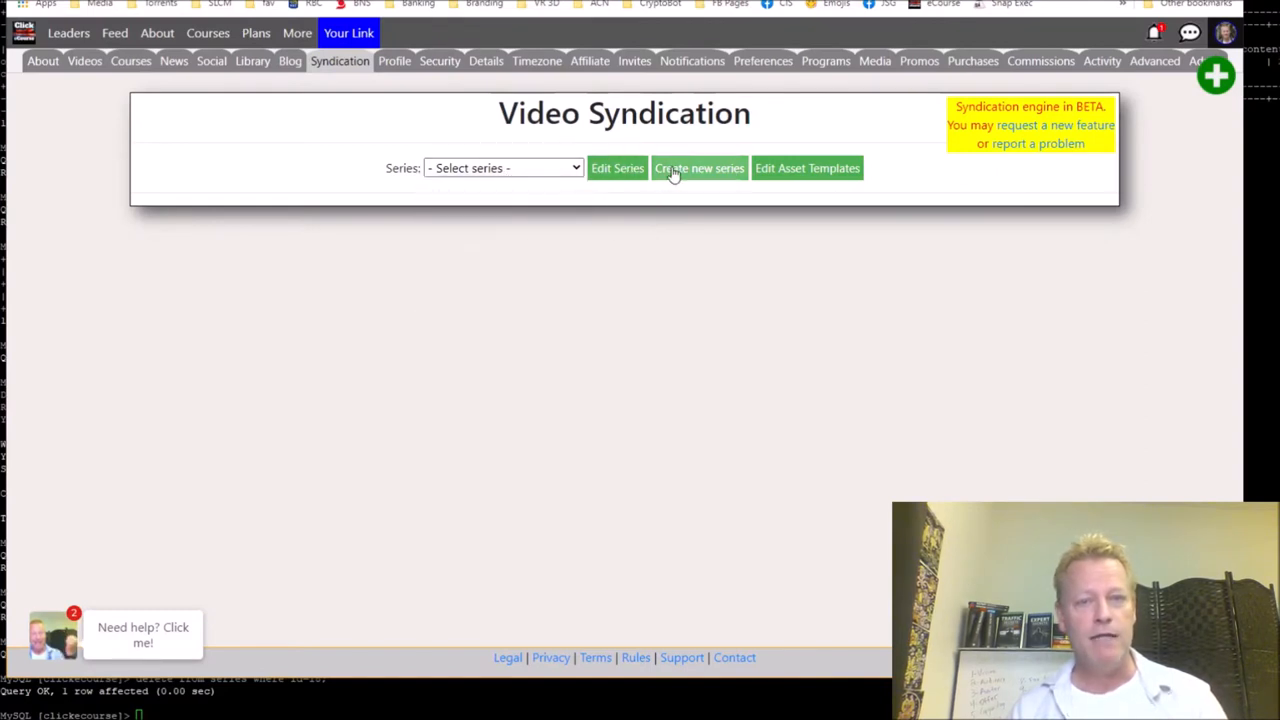
- Create the series 'Success With Erin Birch' and accept its default asset list
{"action": "left_click", "coordinate": [699, 168]}
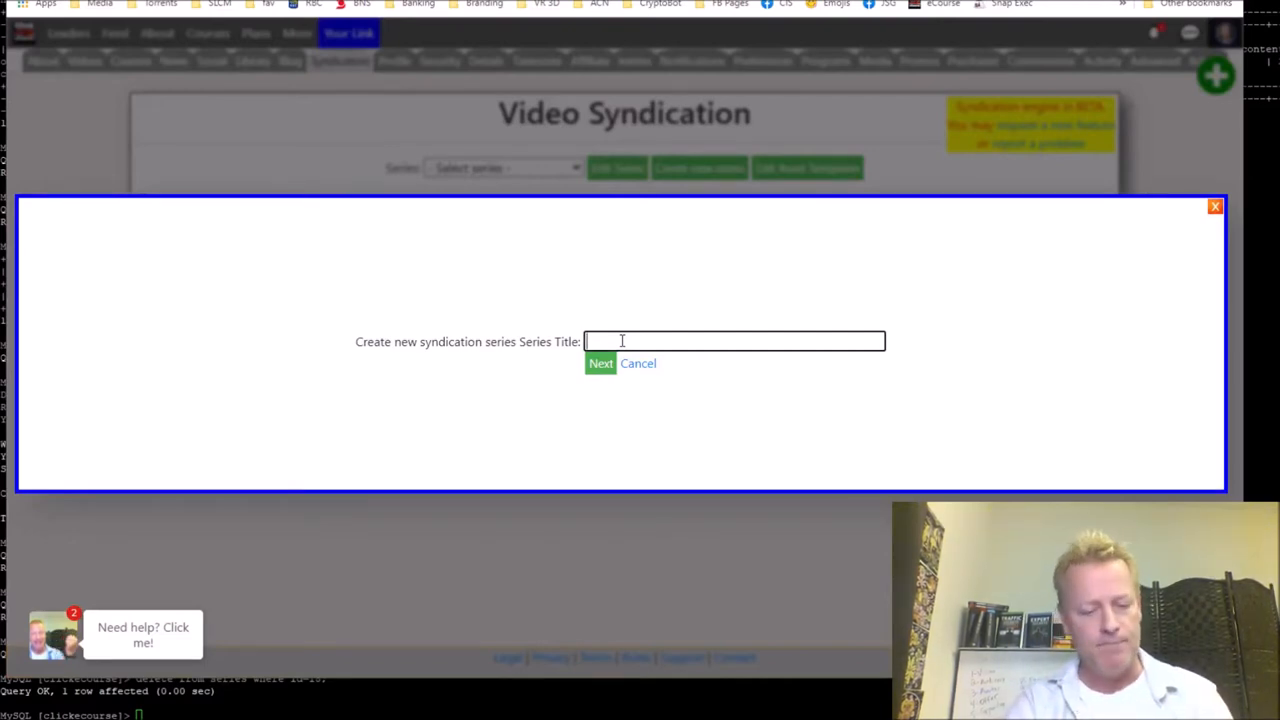
{"action": "type", "text": "Success With Erin Birch"}
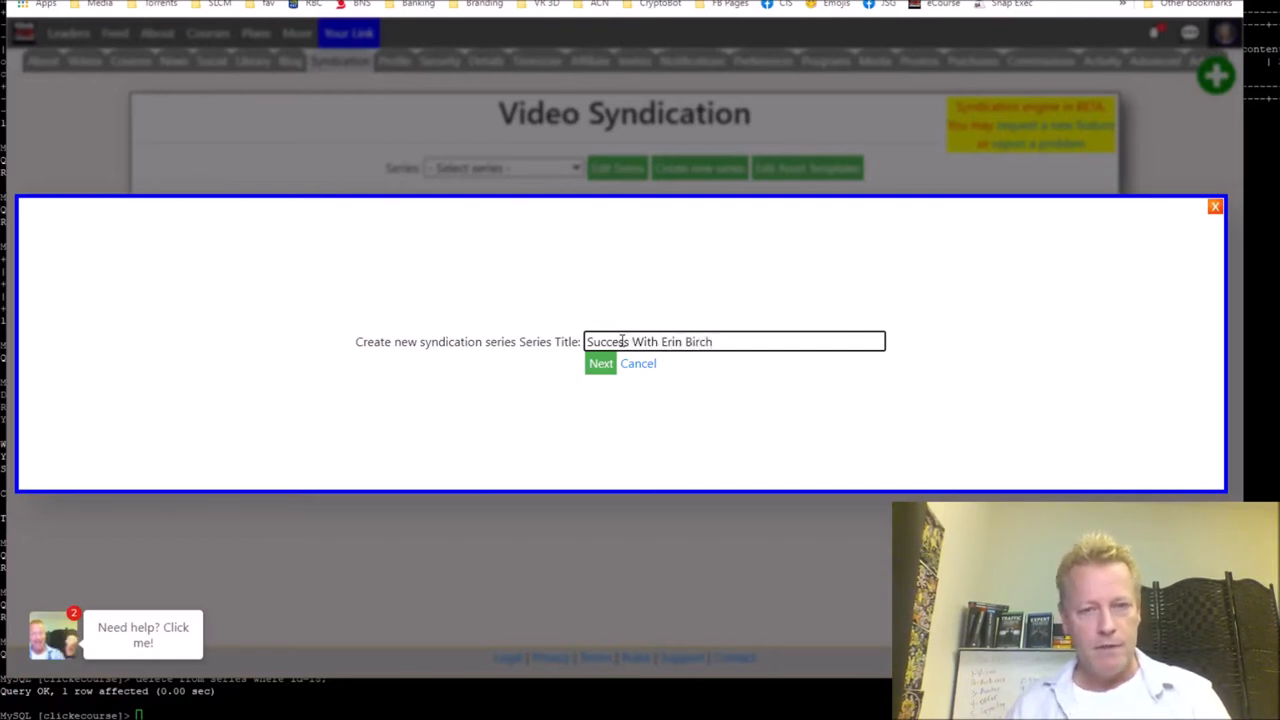
{"action": "left_click", "coordinate": [600, 363]}
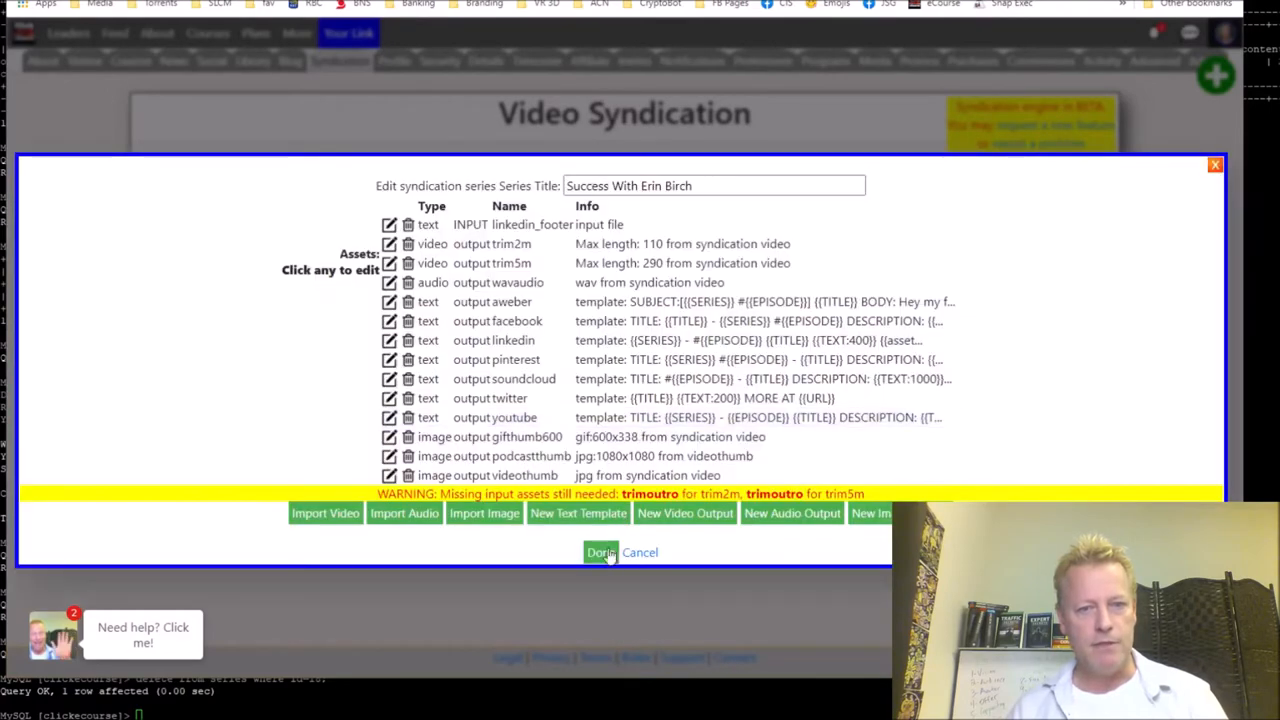
{"action": "left_click", "coordinate": [600, 552]}
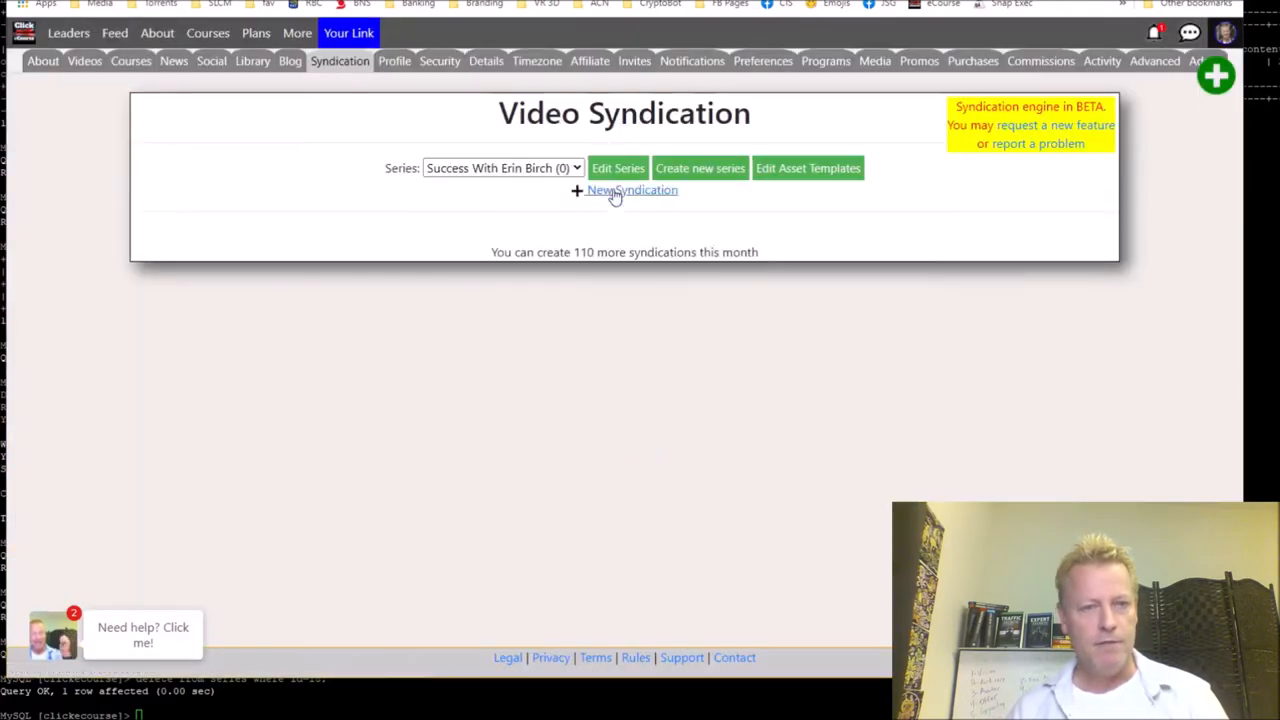
- Add episode #1 'The 90s are calling' with its Facebook video URL and publish date
{"action": "left_click", "coordinate": [632, 190]}
{"action": "type", "text": "The 90s are calling"}
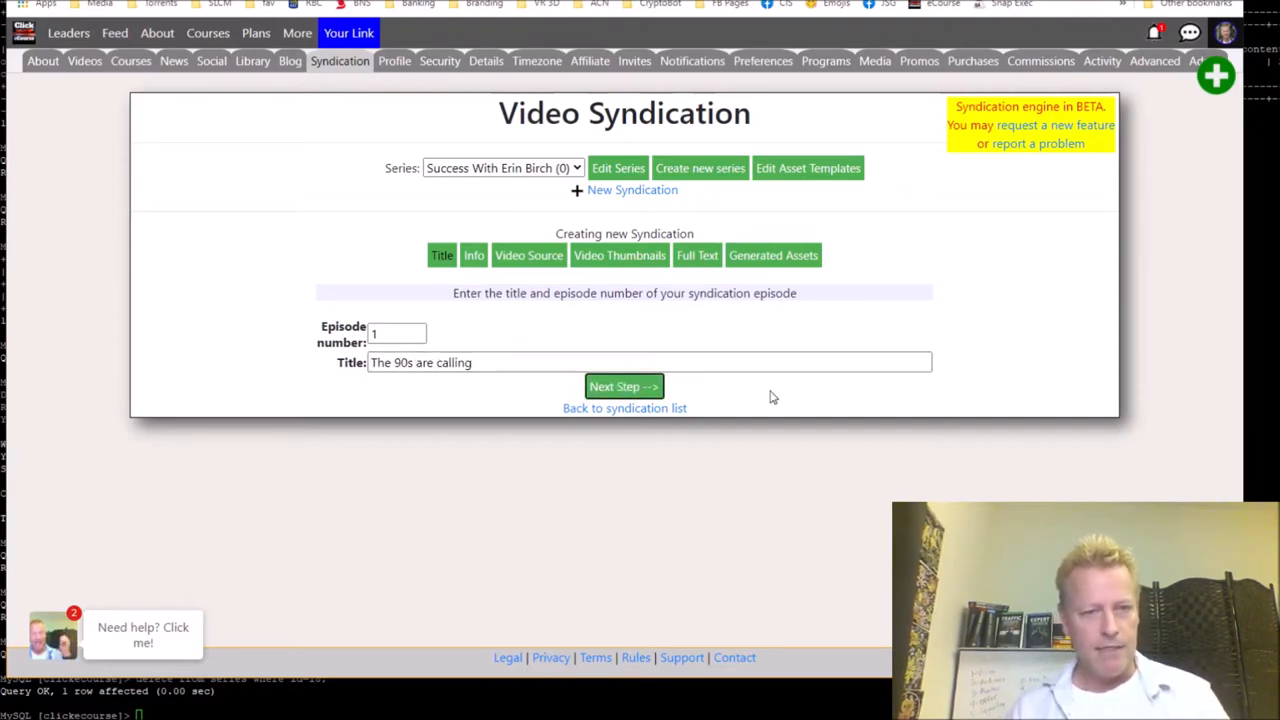
{"action": "left_click", "coordinate": [623, 386]}
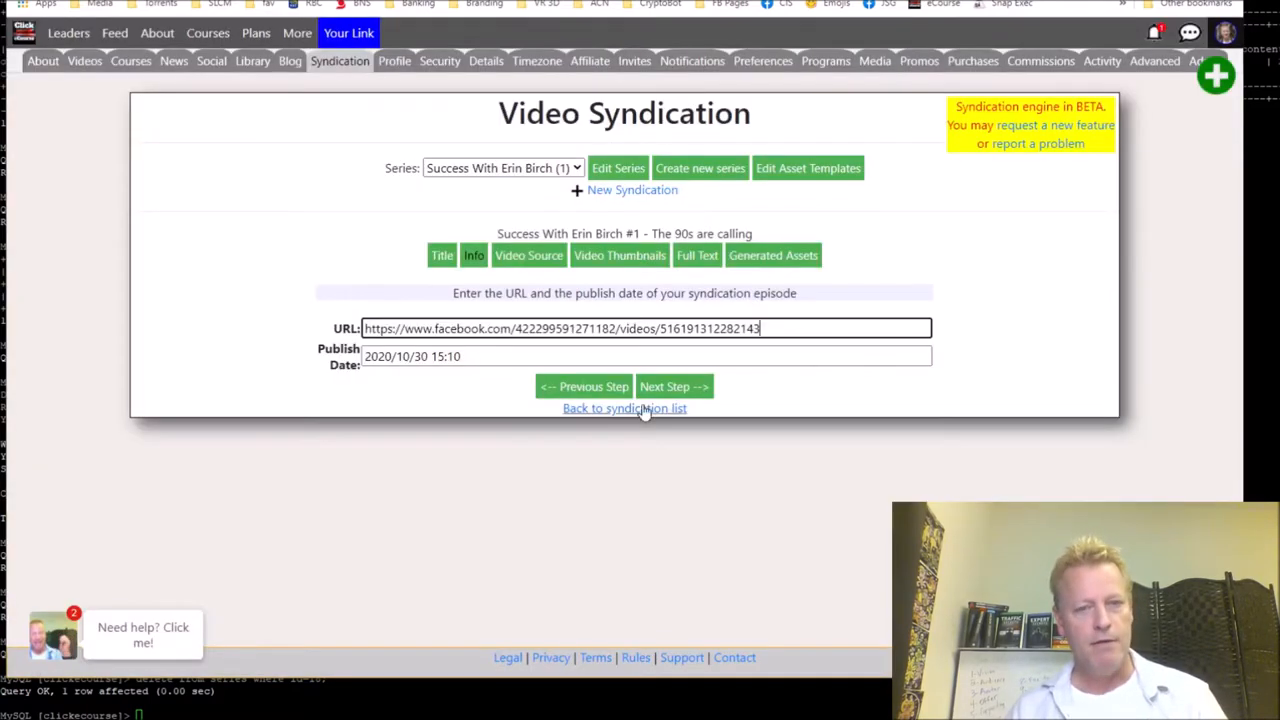
{"action": "left_click", "coordinate": [673, 386]}
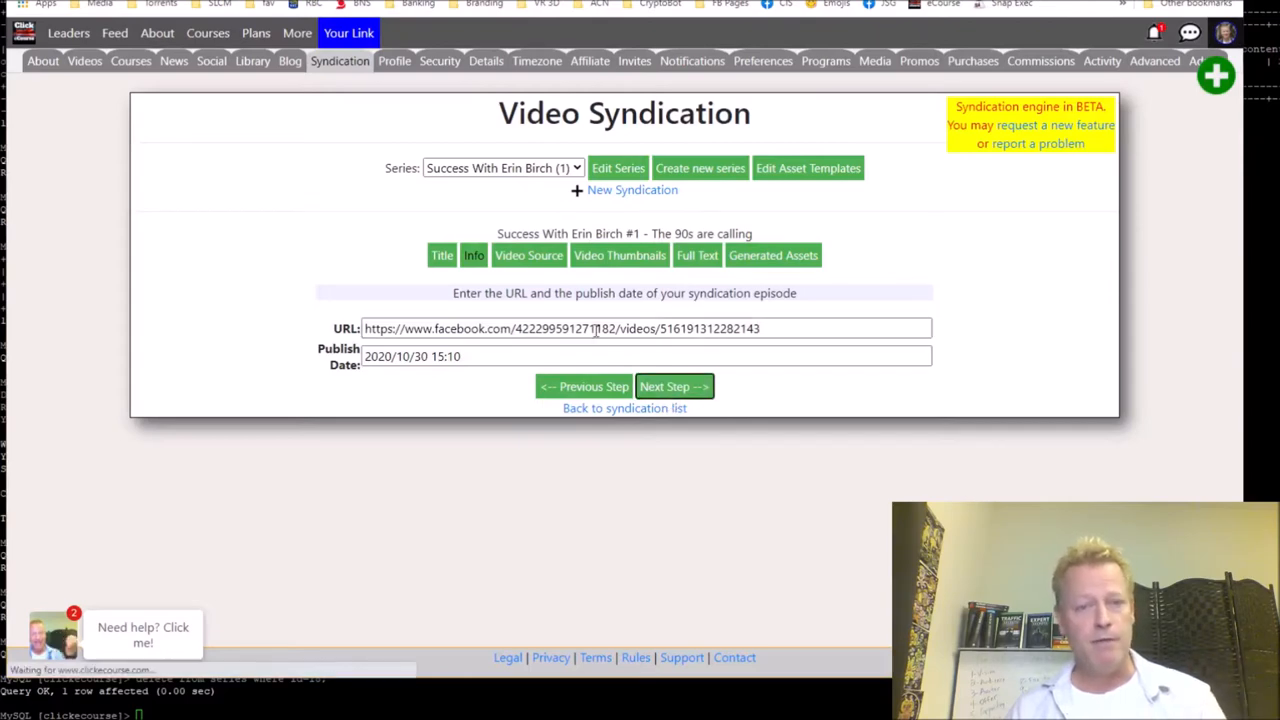
{"action": "left_click", "coordinate": [528, 255]}
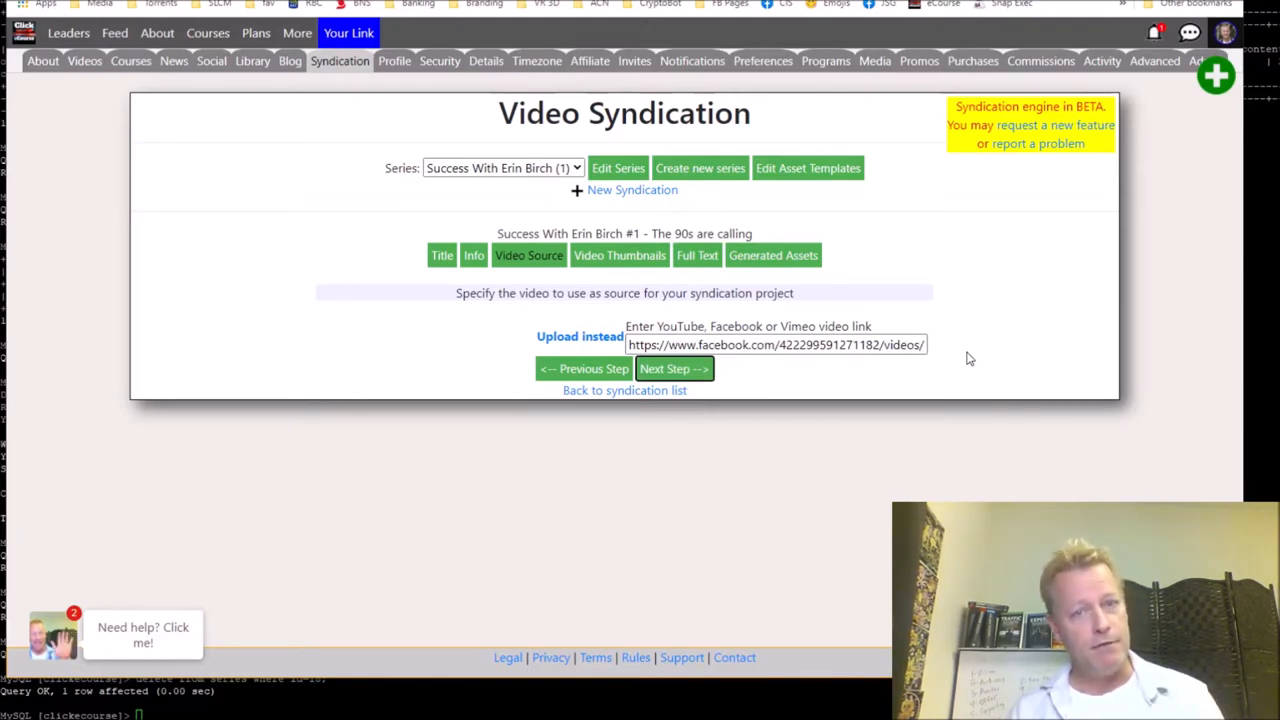
- Accept the Facebook video source and set both thumbnails to 13:27
{"action": "left_click", "coordinate": [674, 368]}
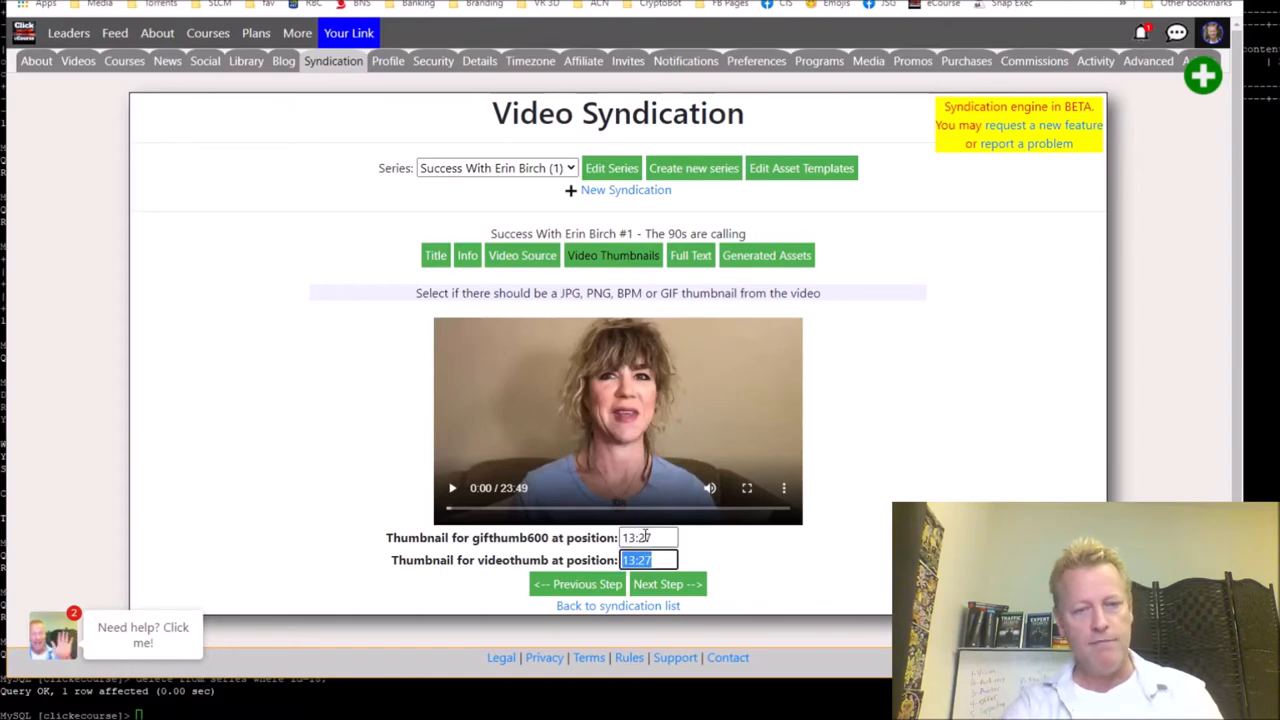
{"action": "left_click", "coordinate": [691, 255]}
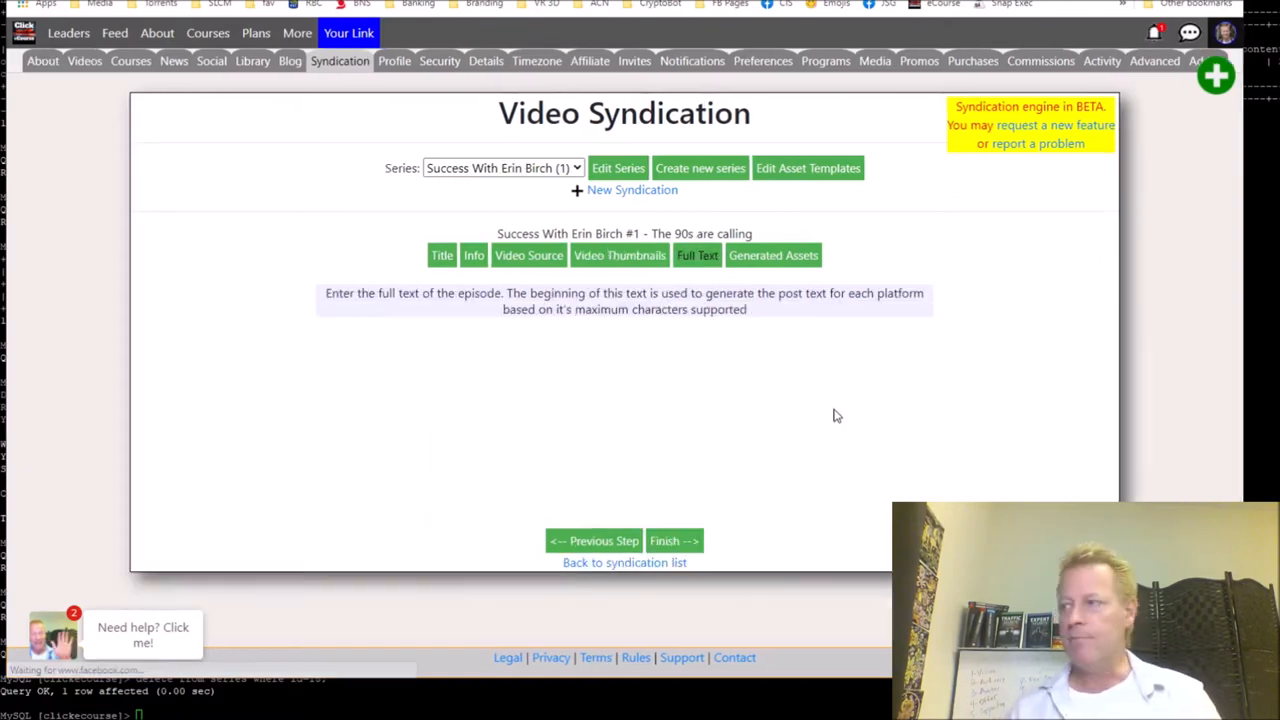
- Paste the Facebook post description into Full Text and finish the episode
{"action": "left_click", "coordinate": [697, 255]}
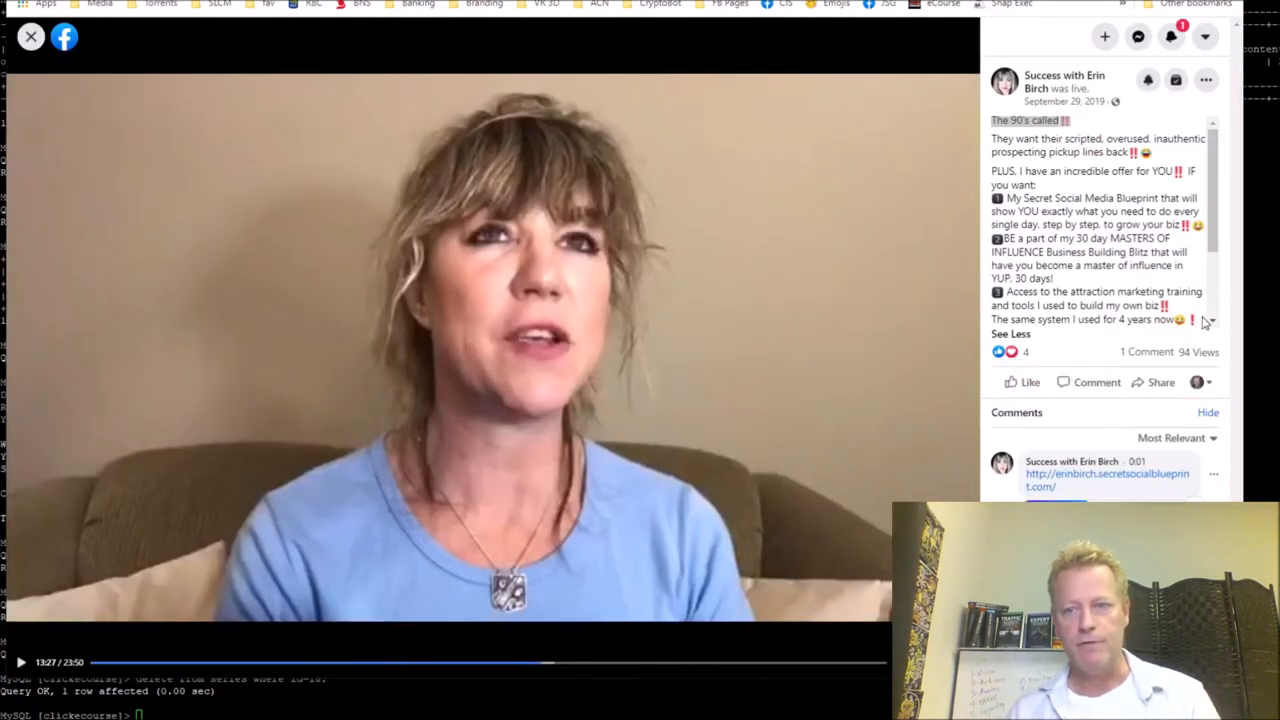
{"action": "scroll", "scroll_direction": "down", "scroll_amount": 3}
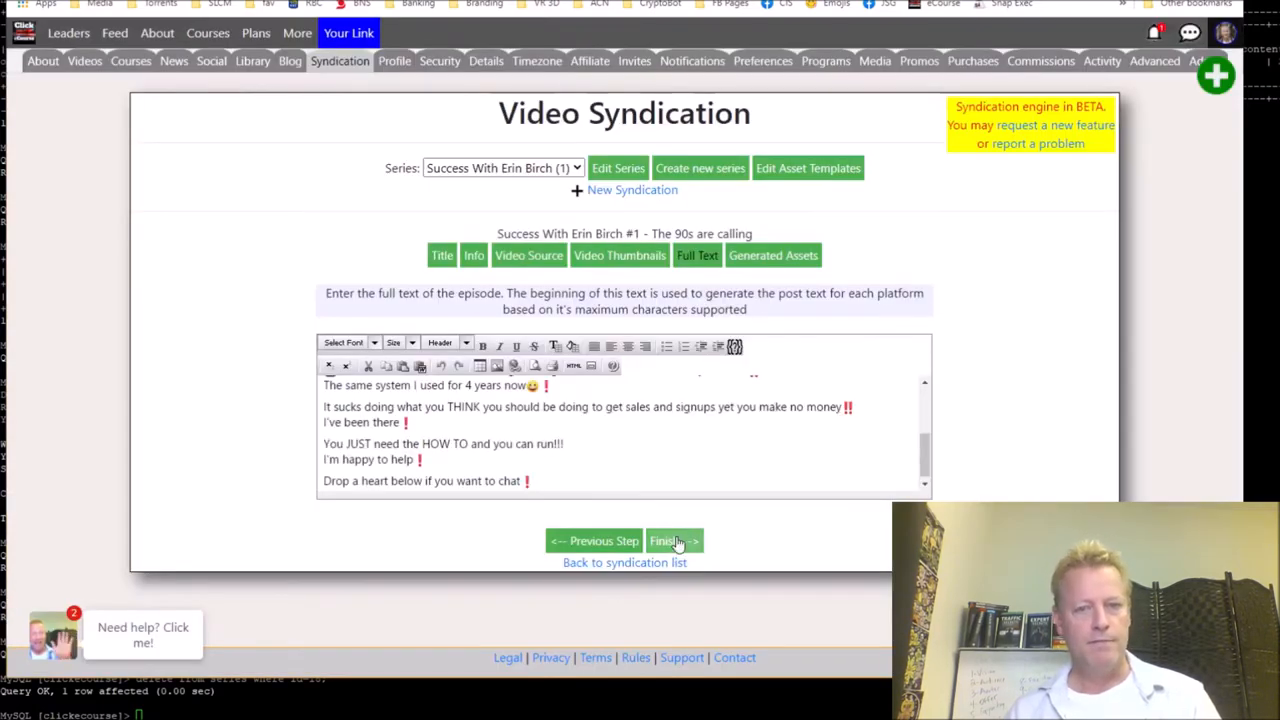
{"action": "left_click", "coordinate": [672, 541]}
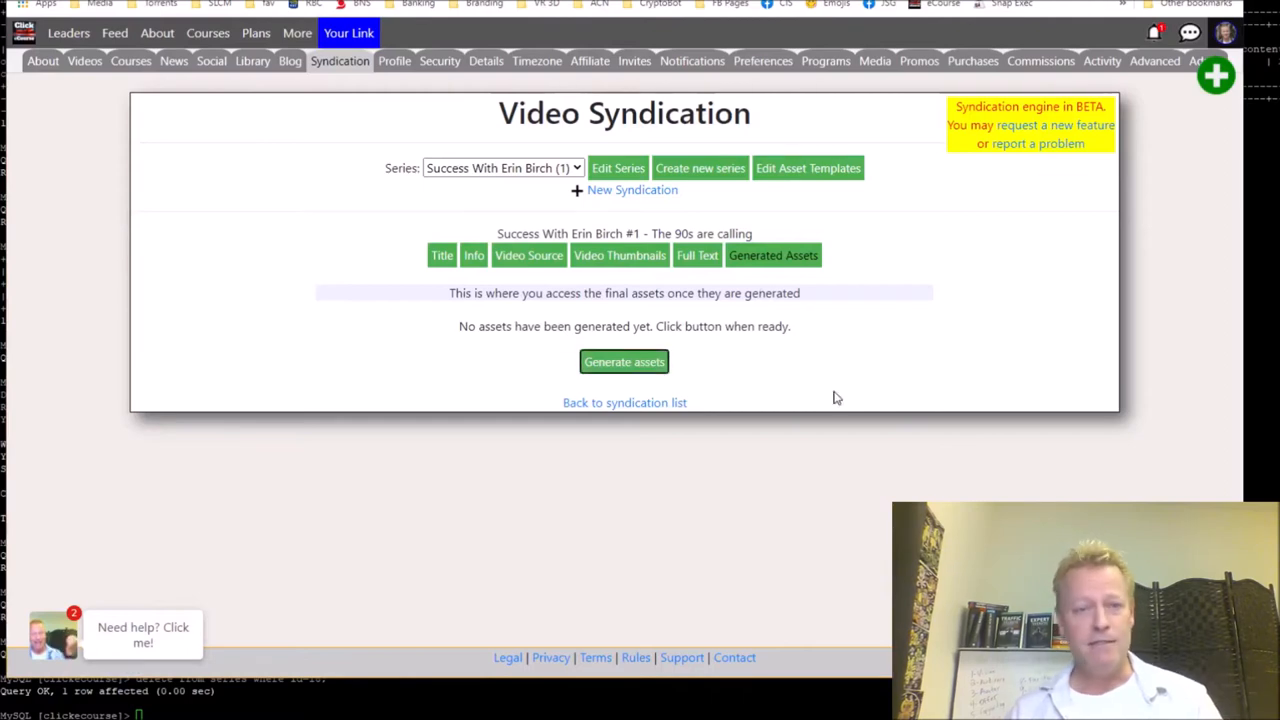
- Generate all thirteen episode assets, then download them as a ZIP
{"action": "left_click", "coordinate": [624, 361]}
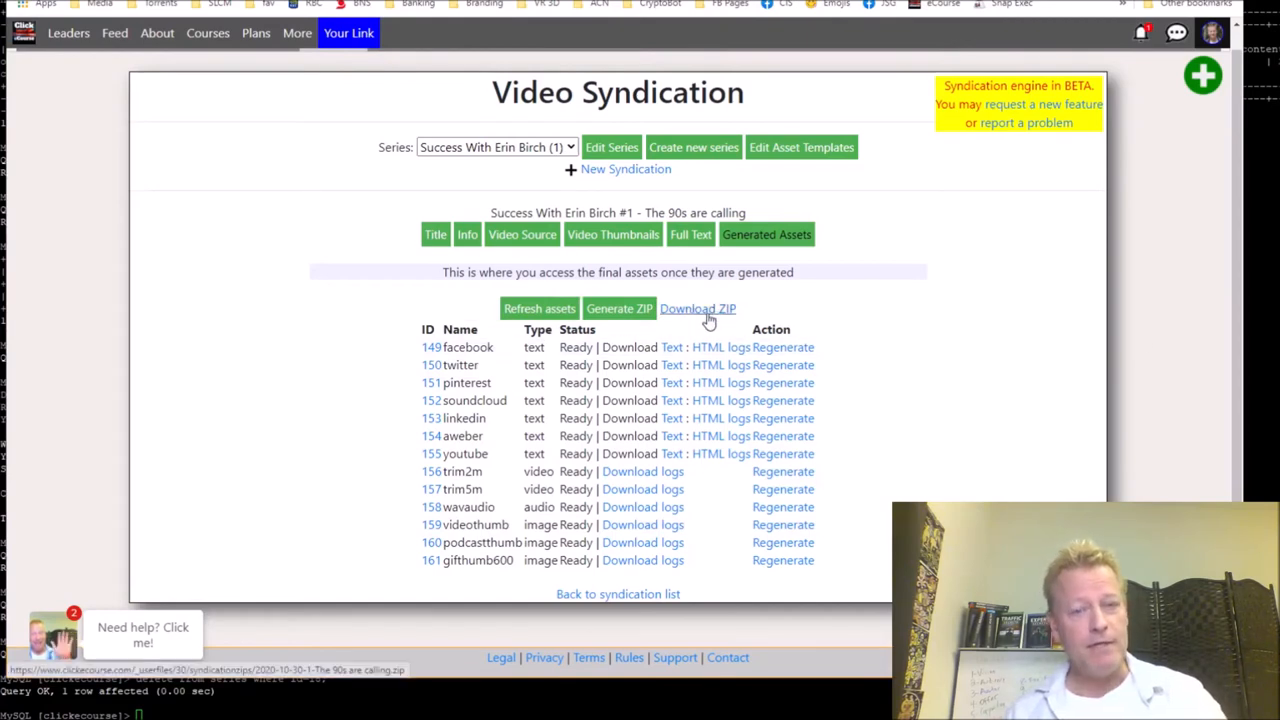
{"action": "mouse_move", "coordinate": [702, 363]}
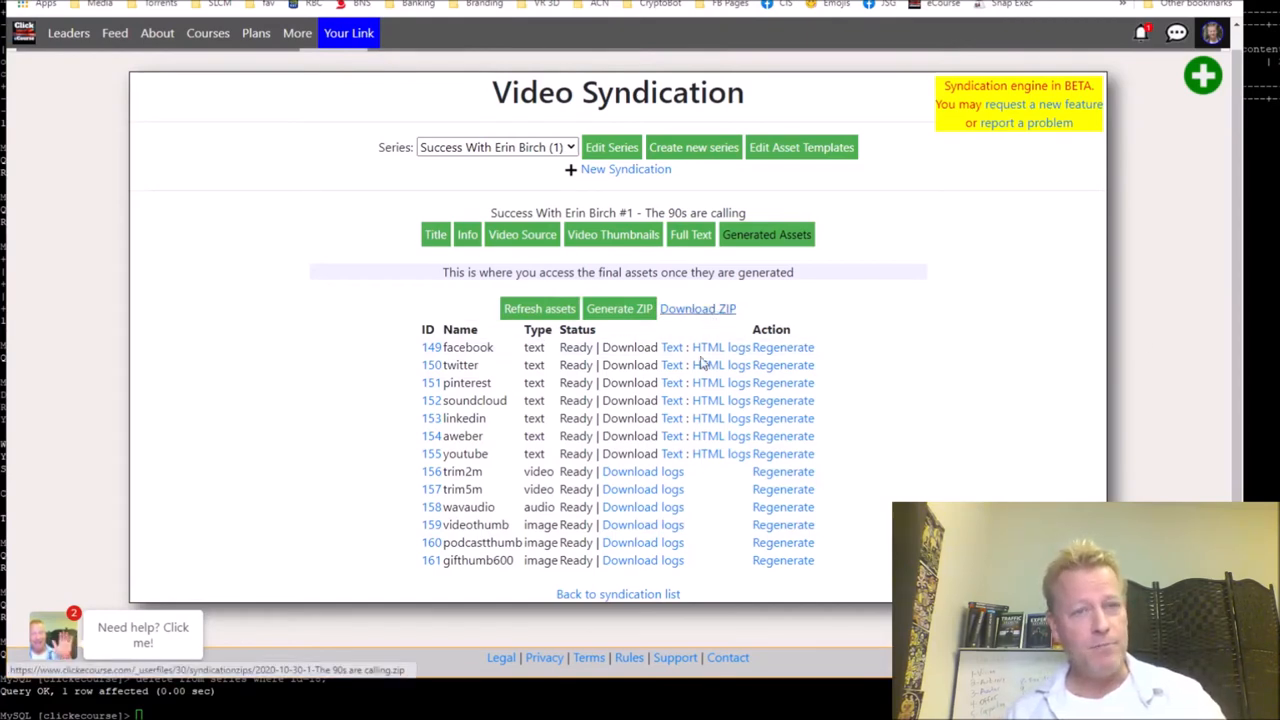
{"action": "left_click", "coordinate": [697, 308]}
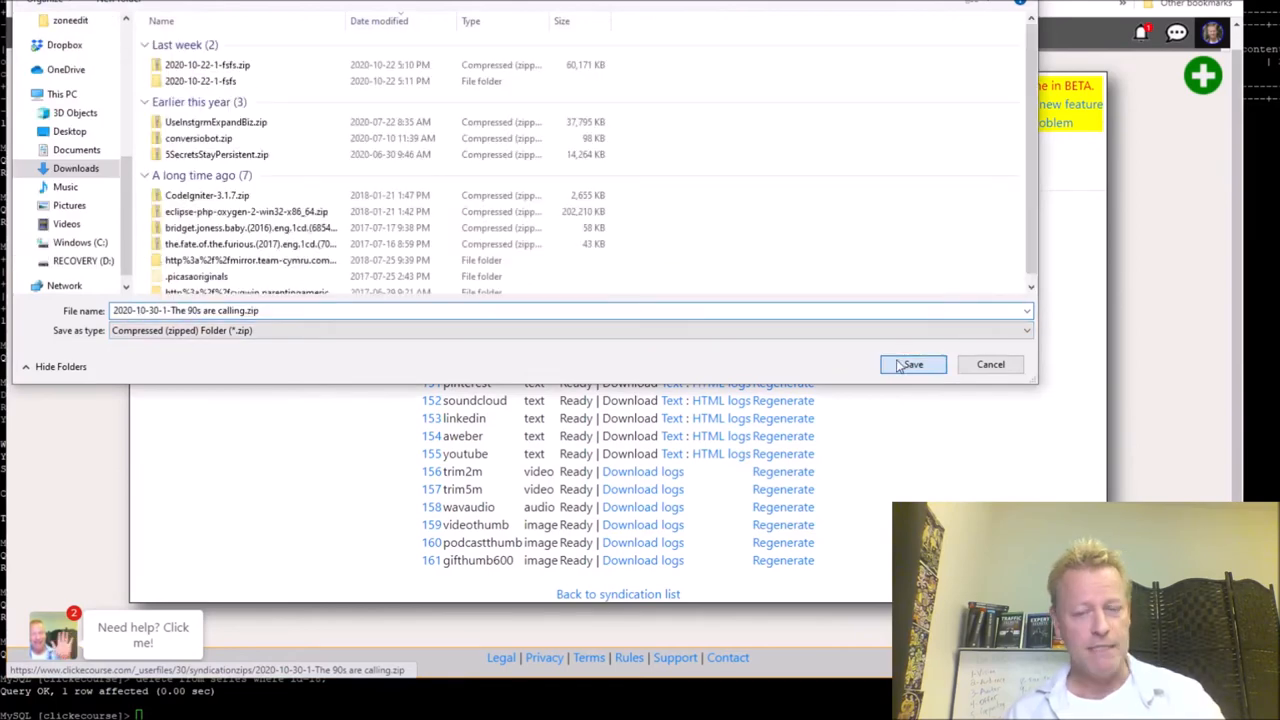
- Save '2020-10-30-1-The 90s are calling.zip' to Downloads and show it in its folder
{"action": "left_click", "coordinate": [911, 364]}
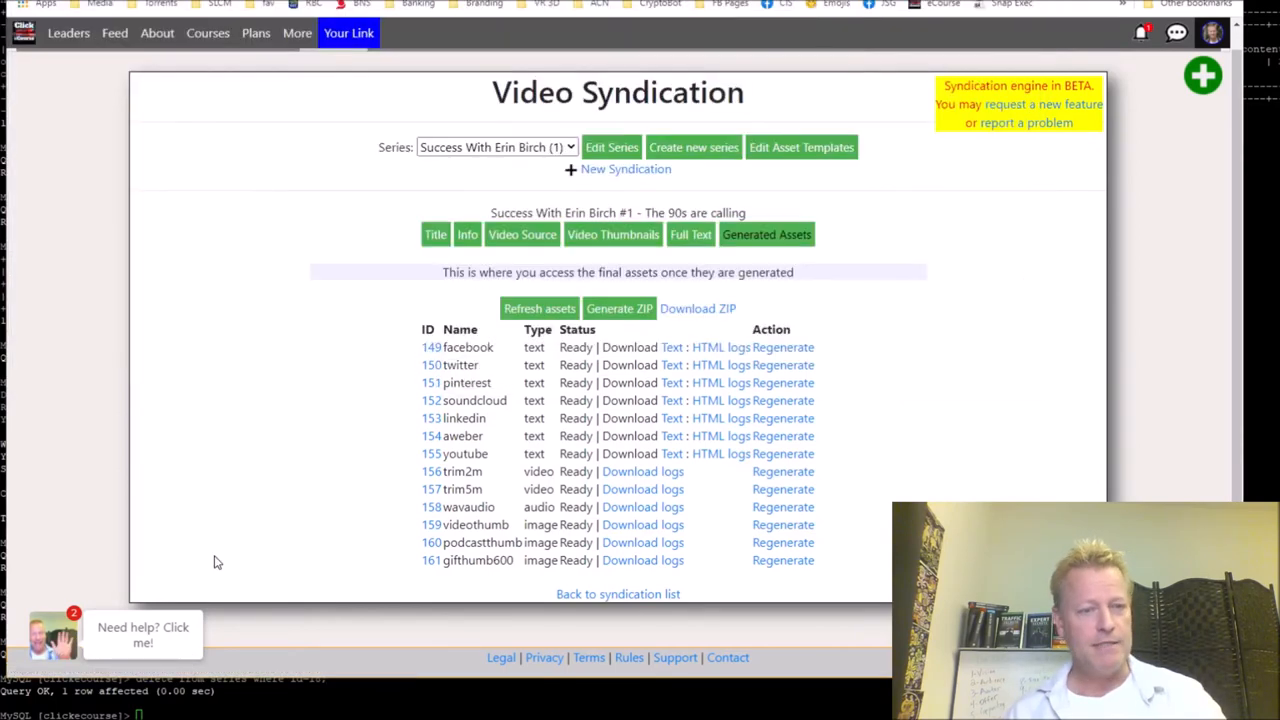
{"action": "left_click", "coordinate": [697, 308]}
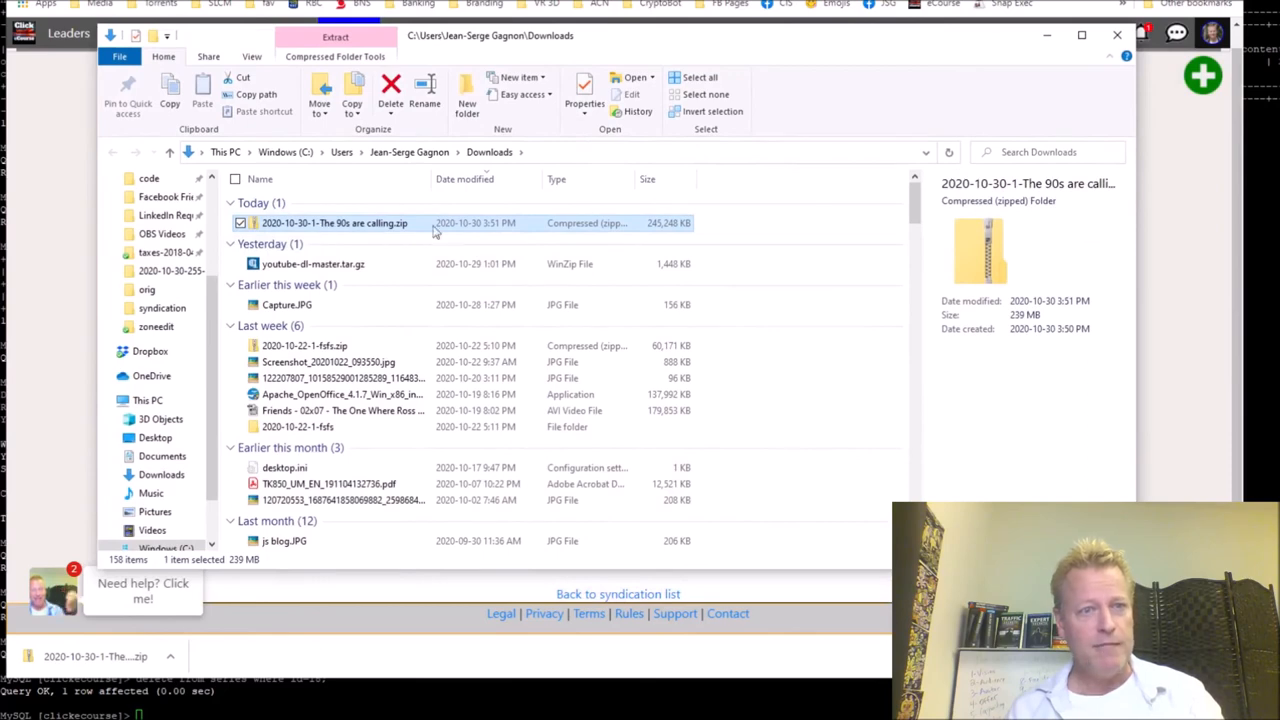
- Open the ZIP and inspect its 24 files, including trim2m and podcastthumb
{"action": "double_click", "coordinate": [334, 222]}
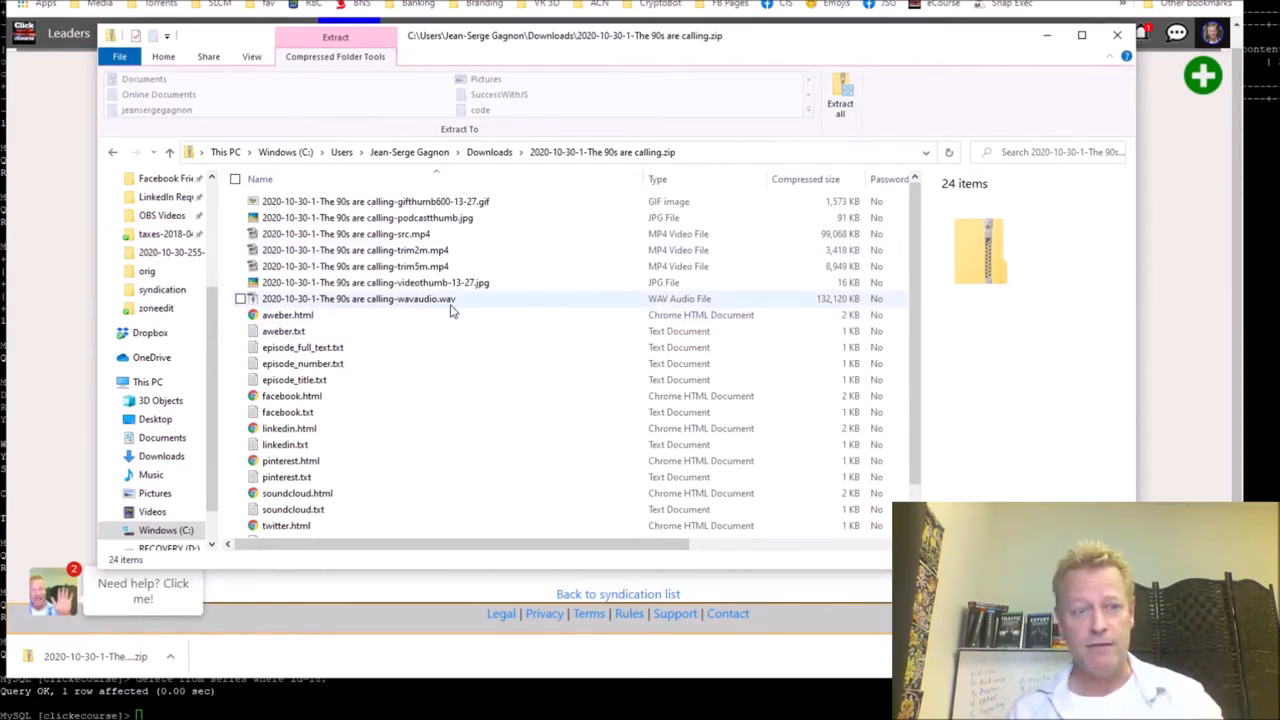
{"action": "left_click", "coordinate": [355, 266]}
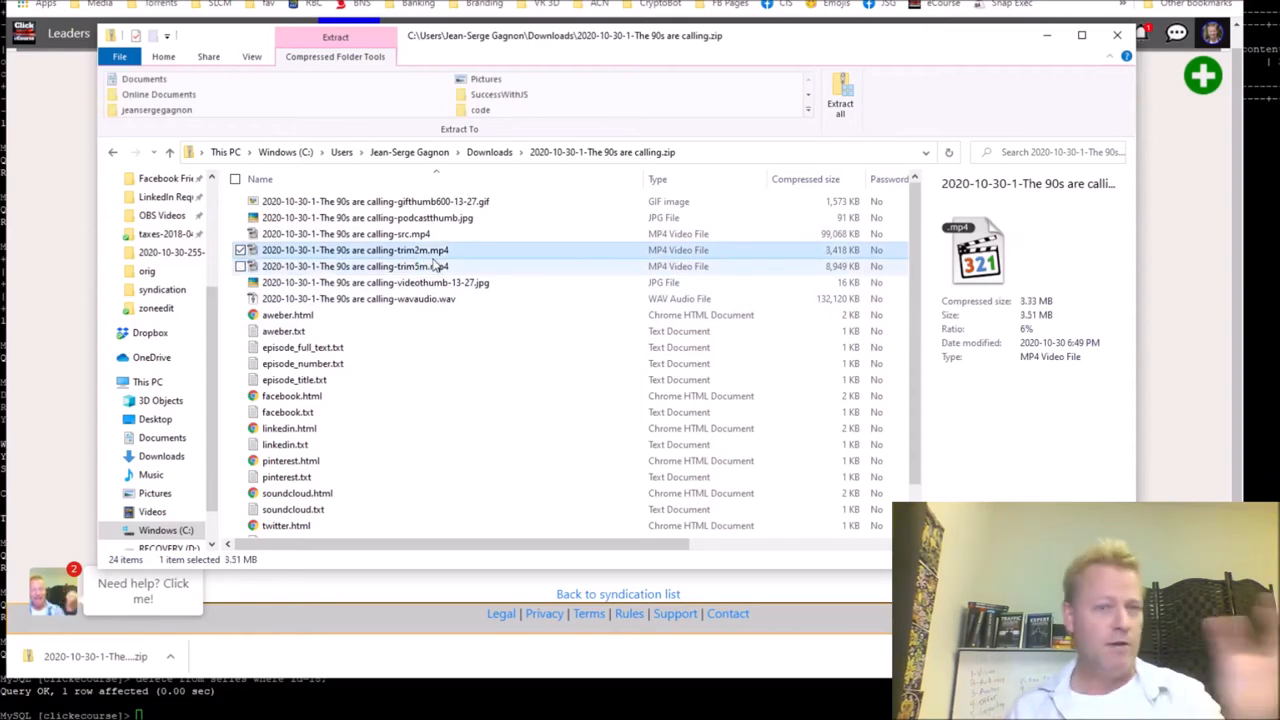
{"action": "left_click", "coordinate": [370, 217]}
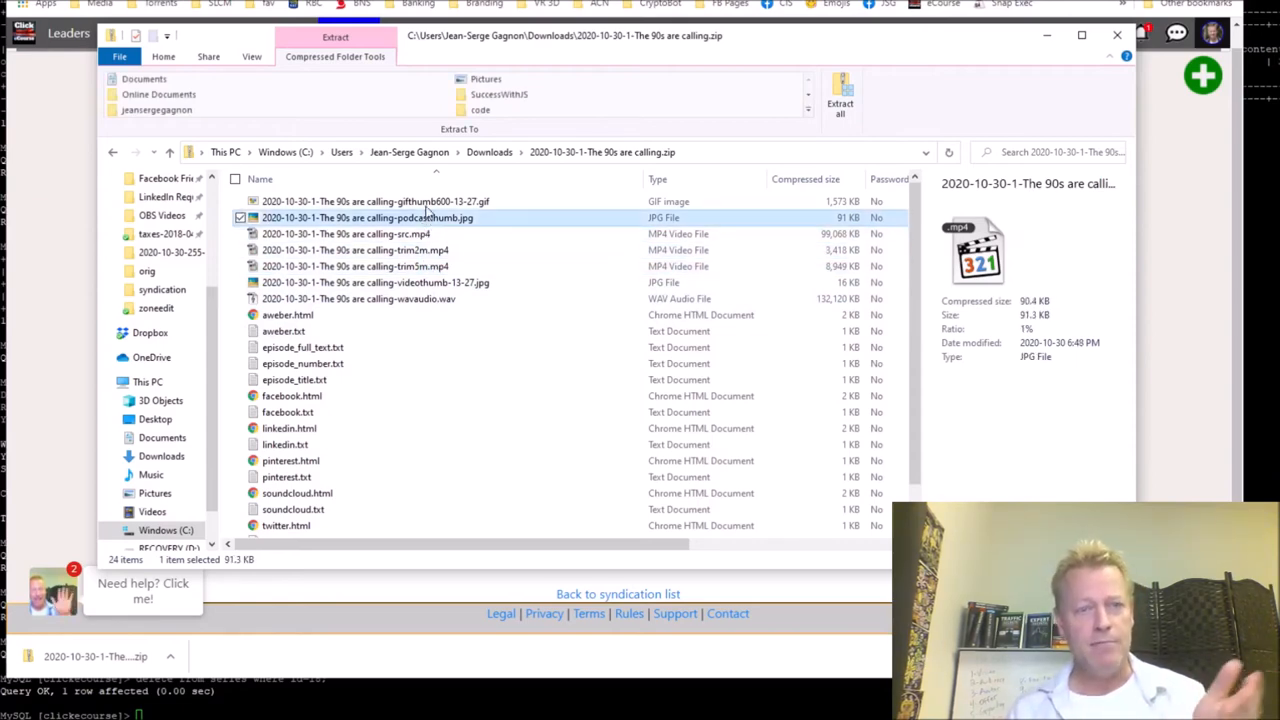
{"action": "left_click", "coordinate": [375, 201]}
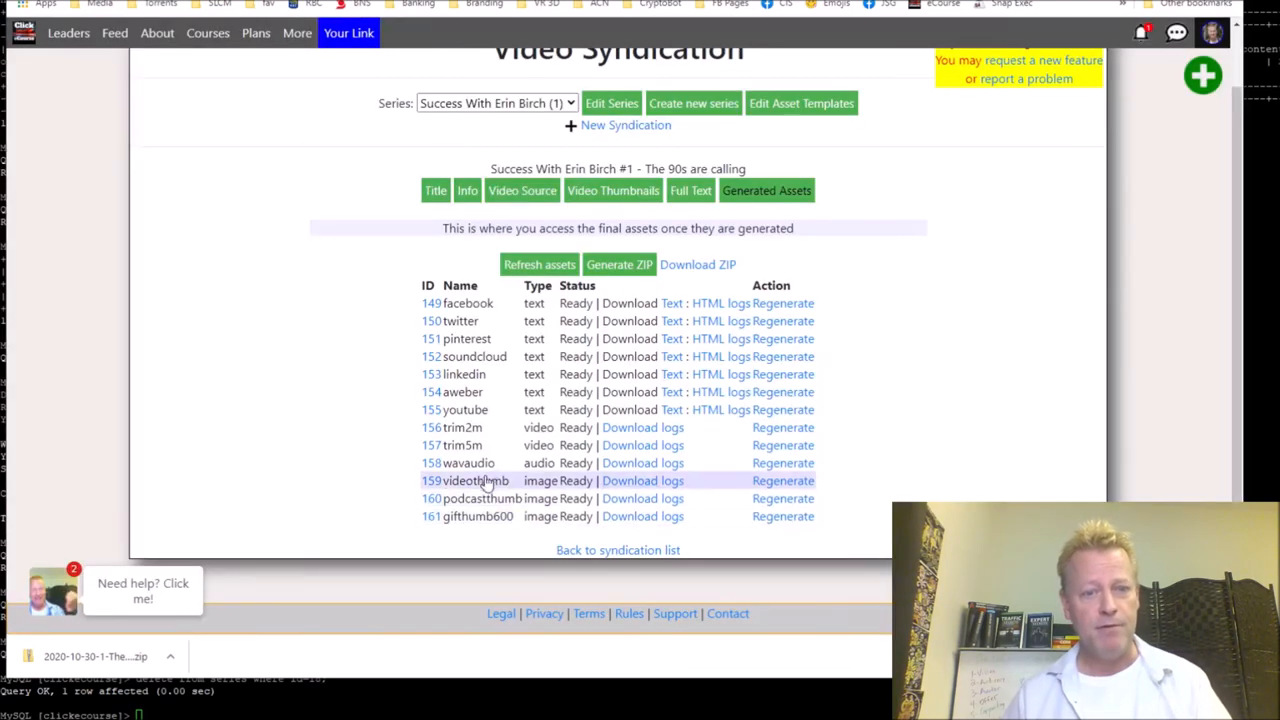
{"action": "mouse_move", "coordinate": [540, 445]}
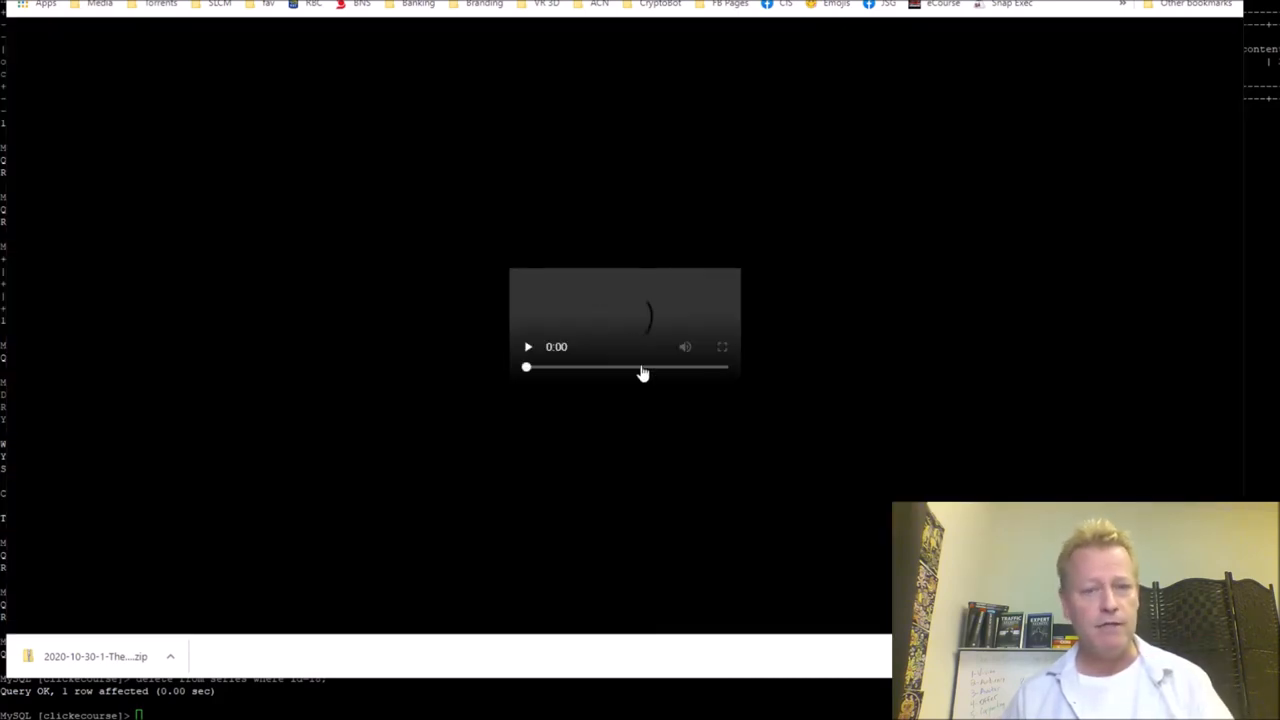
- Play, pause and seek the 1:50 trimmed video to 0:25, then play the 23:49 audio
{"action": "left_click", "coordinate": [527, 346]}
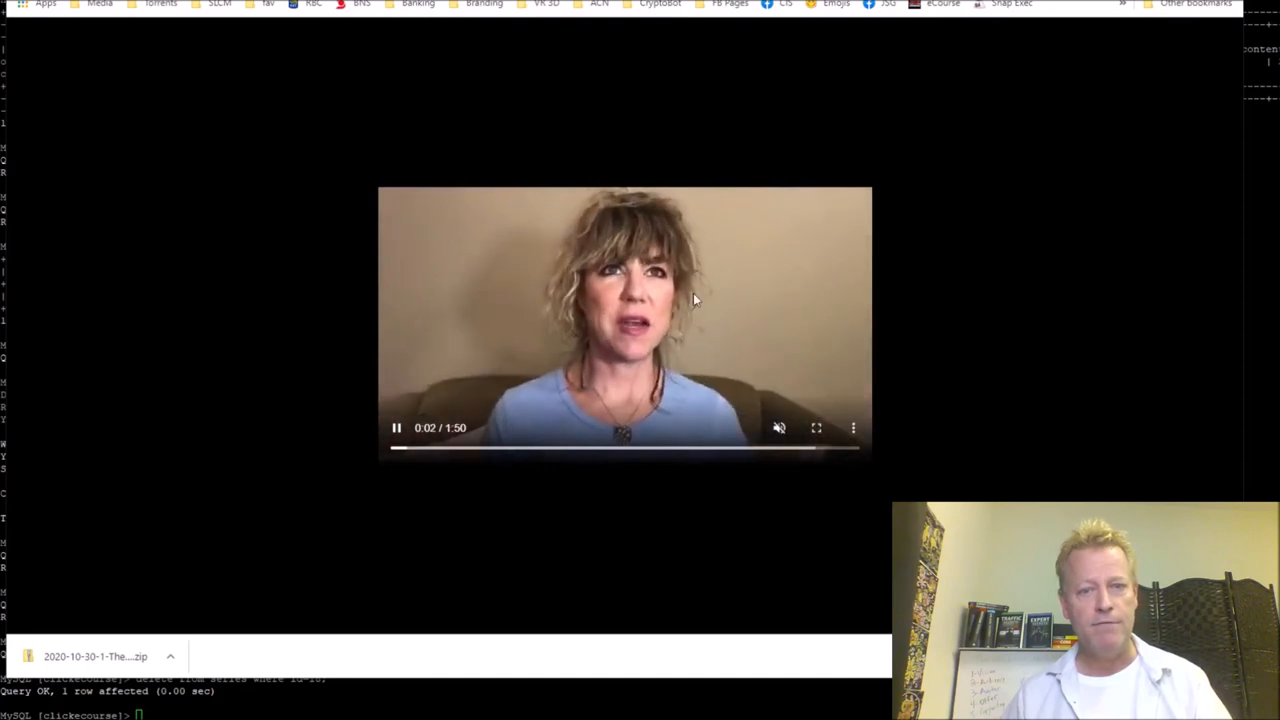
{"action": "left_click", "coordinate": [500, 448]}
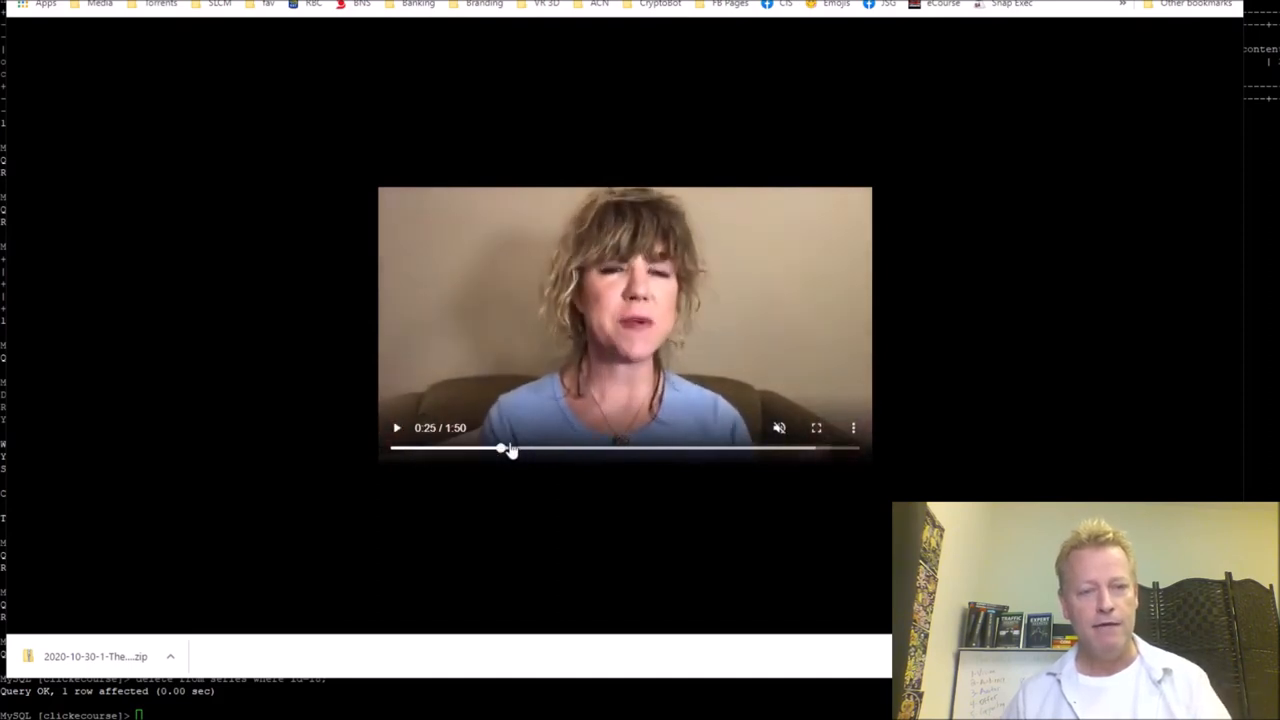
{"action": "left_click_drag", "start_coordinate": [500, 448], "coordinate": [825, 448]}
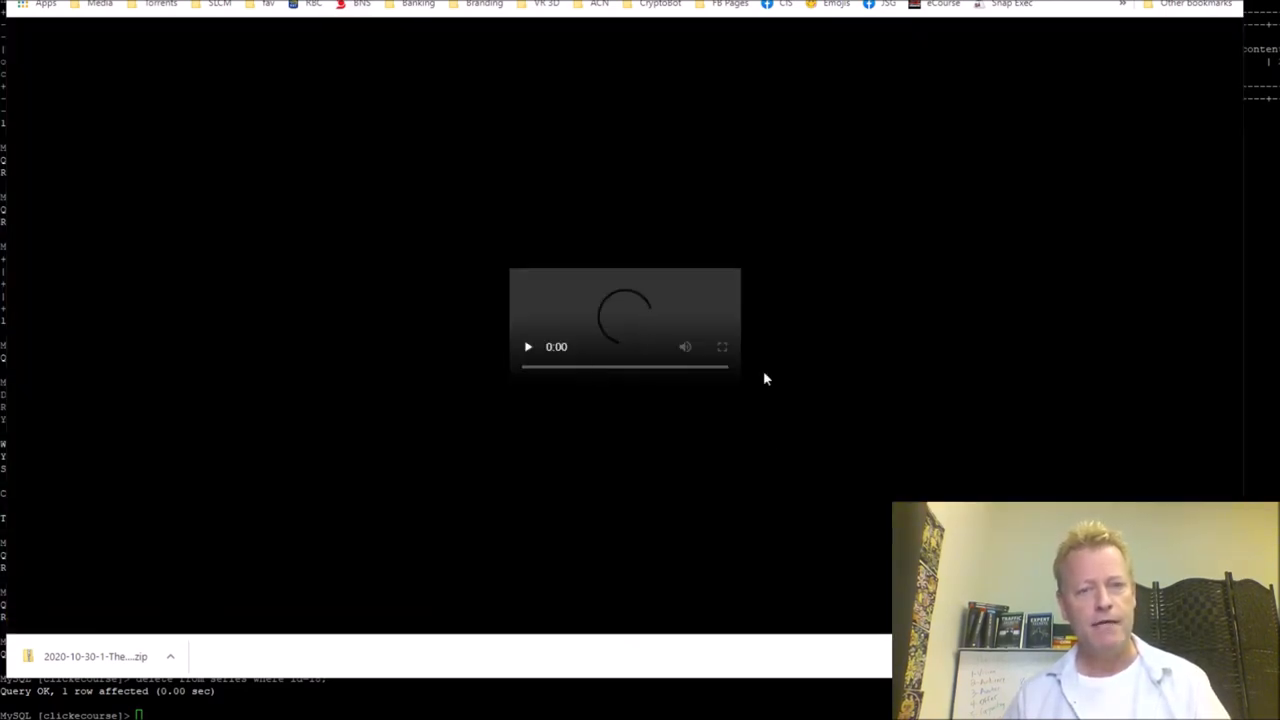
{"action": "left_click", "coordinate": [528, 346]}
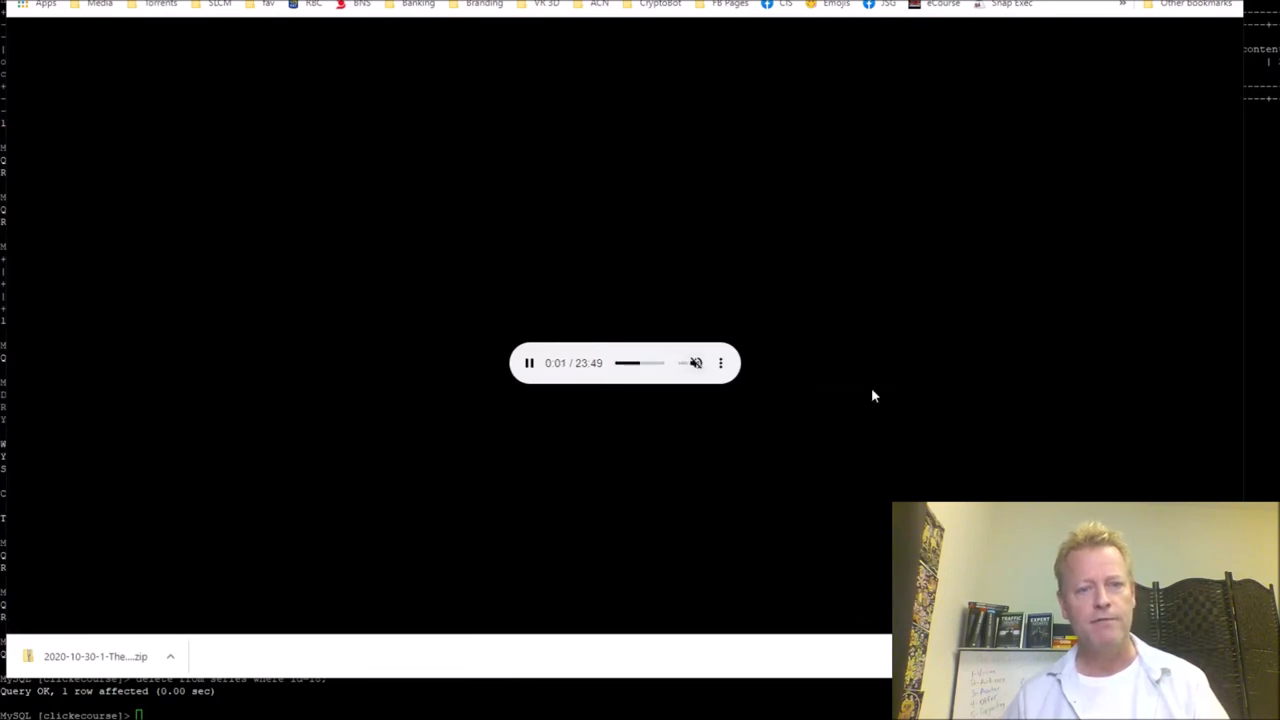